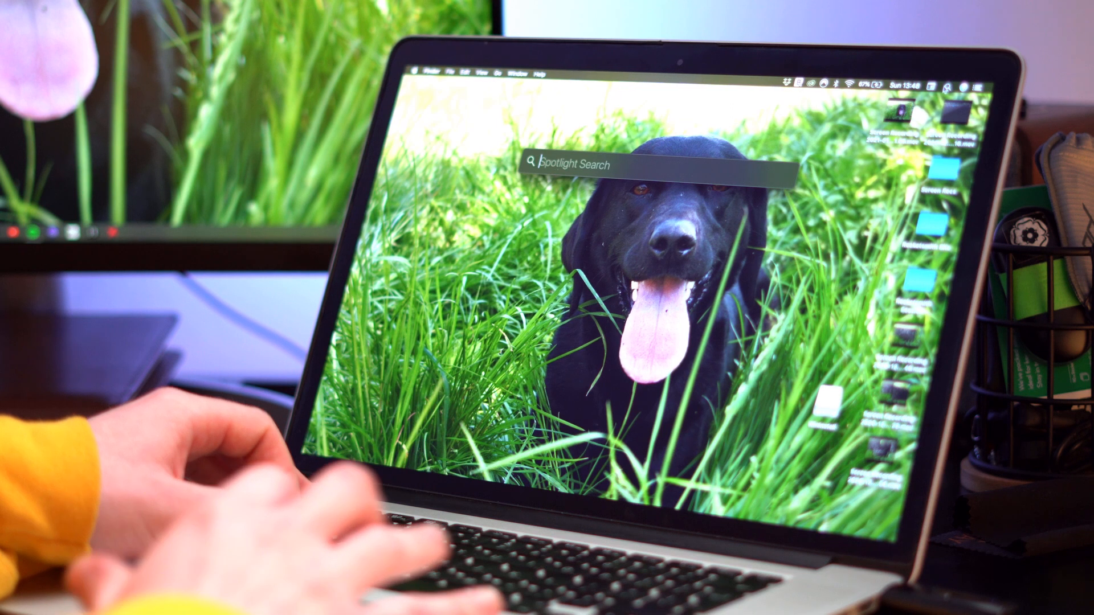
Erase the Winstall USB drive as ExFAT named BOOTCAMP and dismiss the finished progress
key(escape)
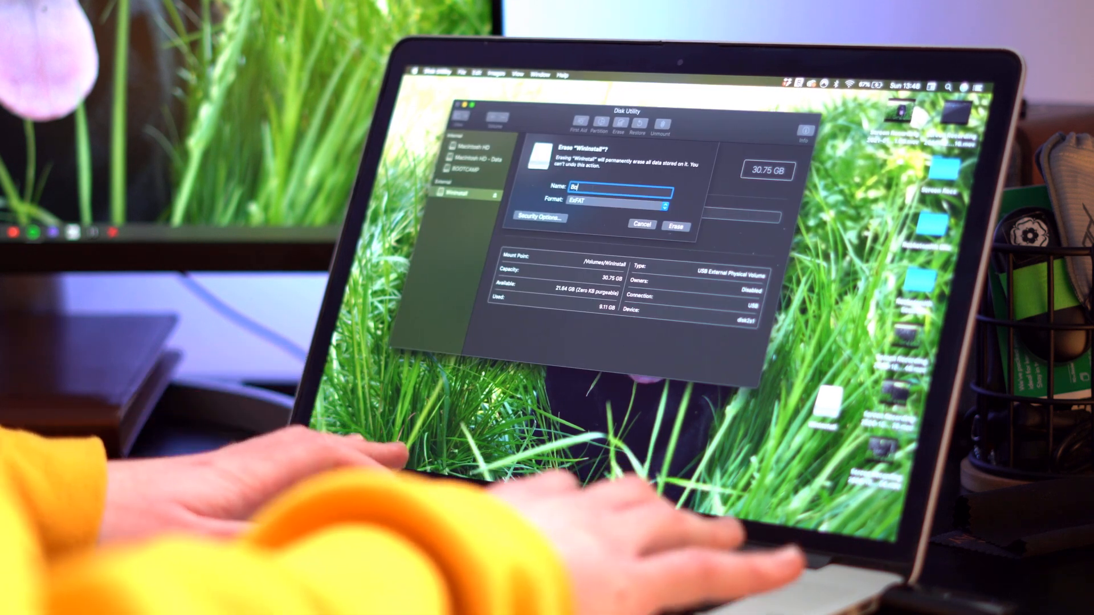
text(Bootcamp)
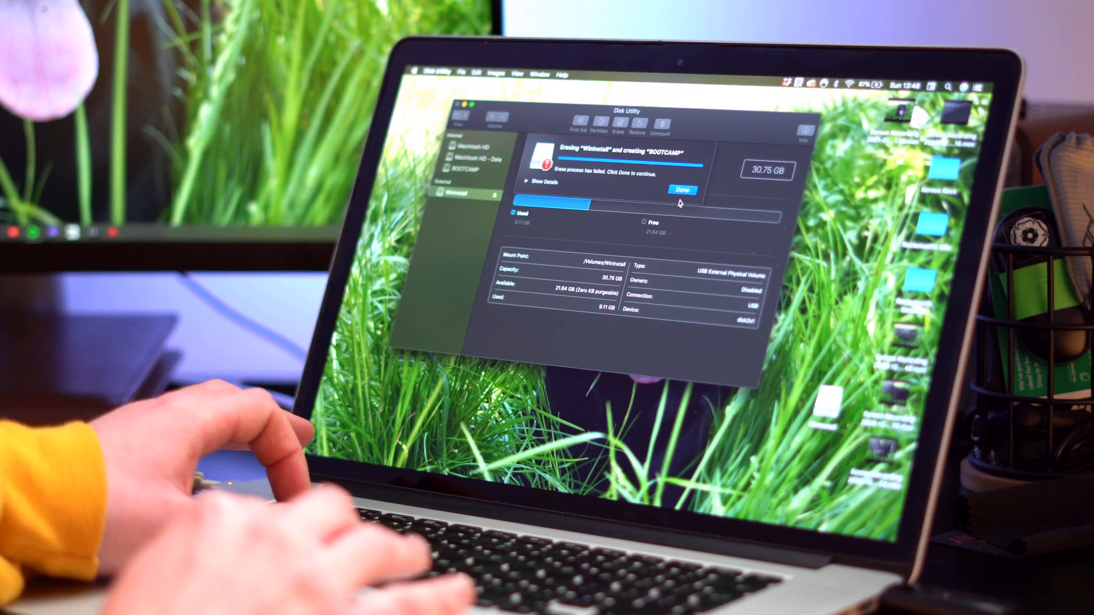
click(681, 189)
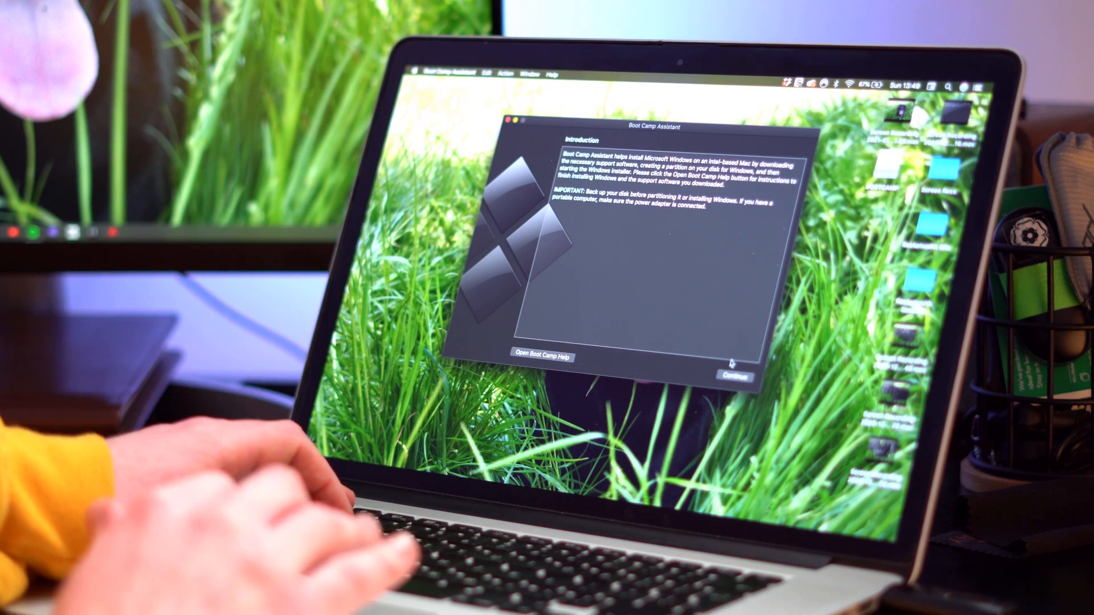
Continue past the introduction and tick only 'Download the latest Windows support software from Apple'
click(733, 376)
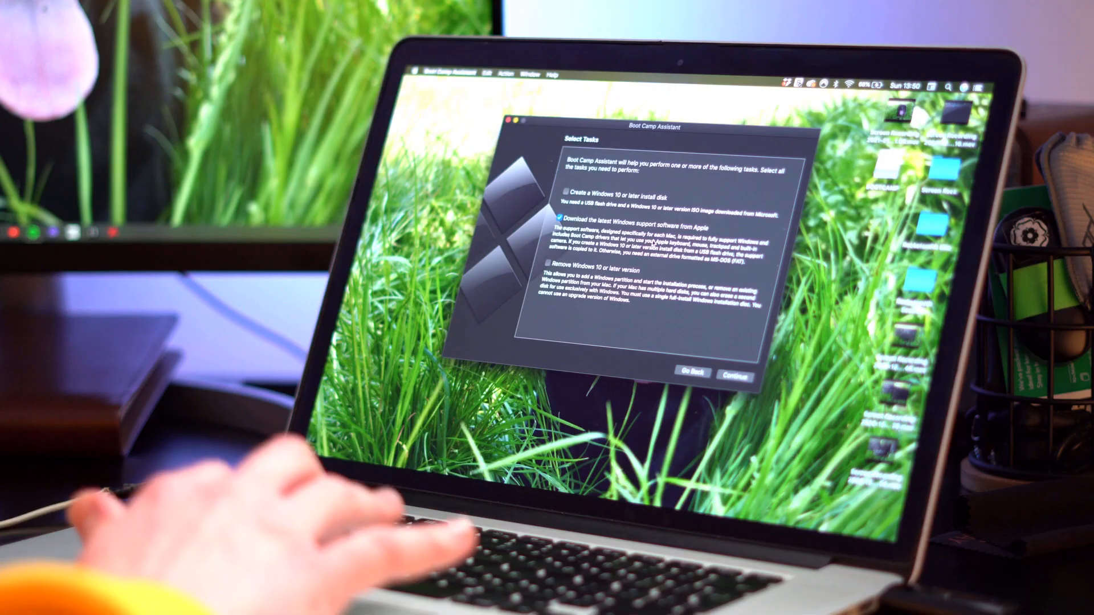
Start the Windows support software download to BOOTCAMP and authorize it with the account password
click(733, 373)
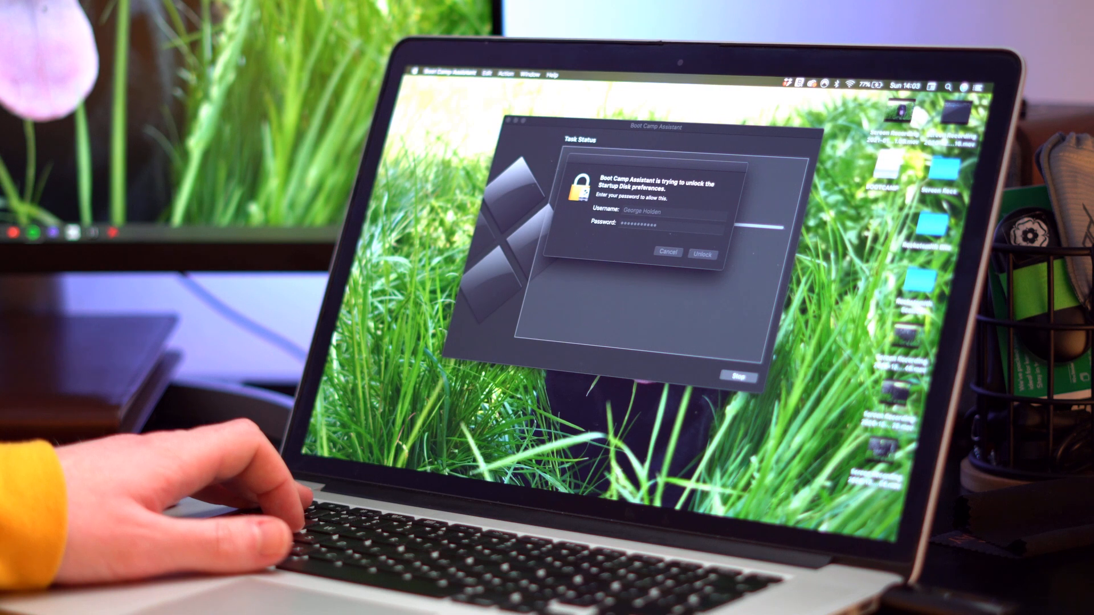
click(705, 253)
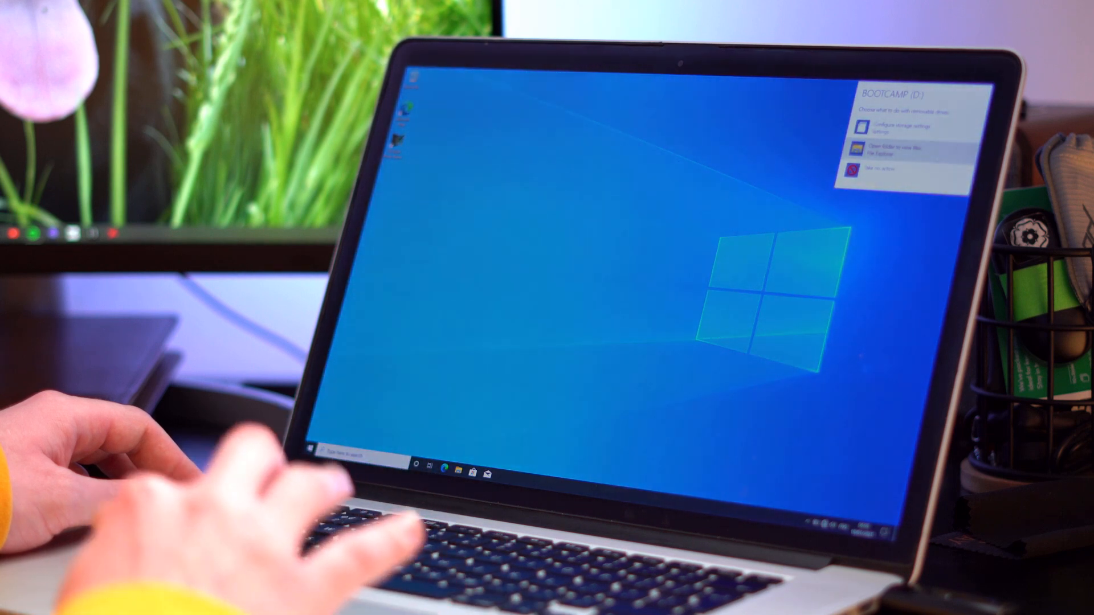
Run Setup from the BOOTCAMP drive, allow it in User Account Control, then restart when finished
click(872, 146)
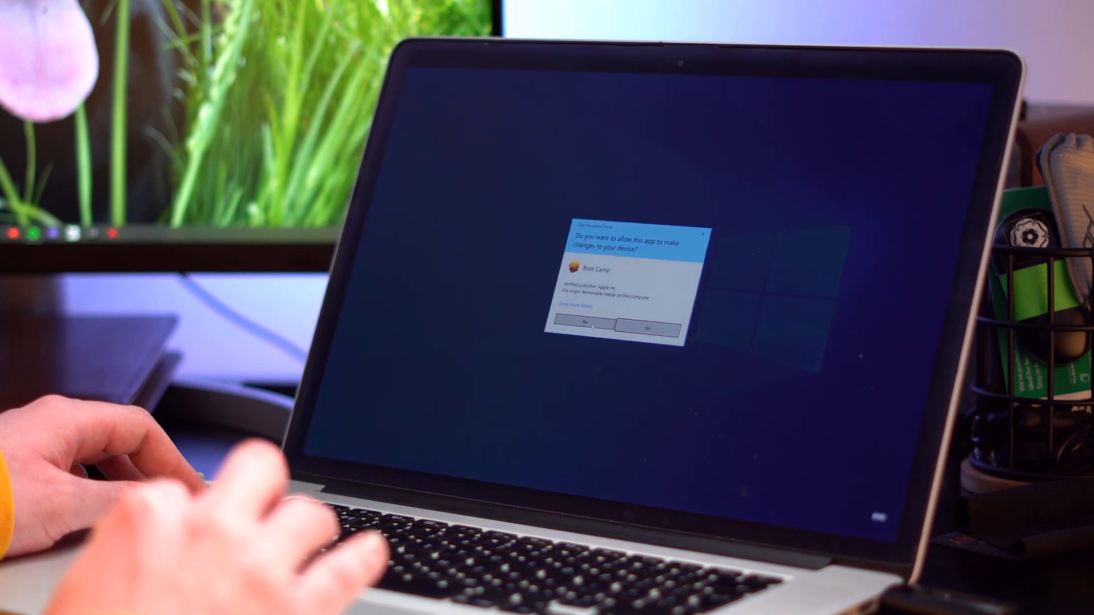
click(586, 323)
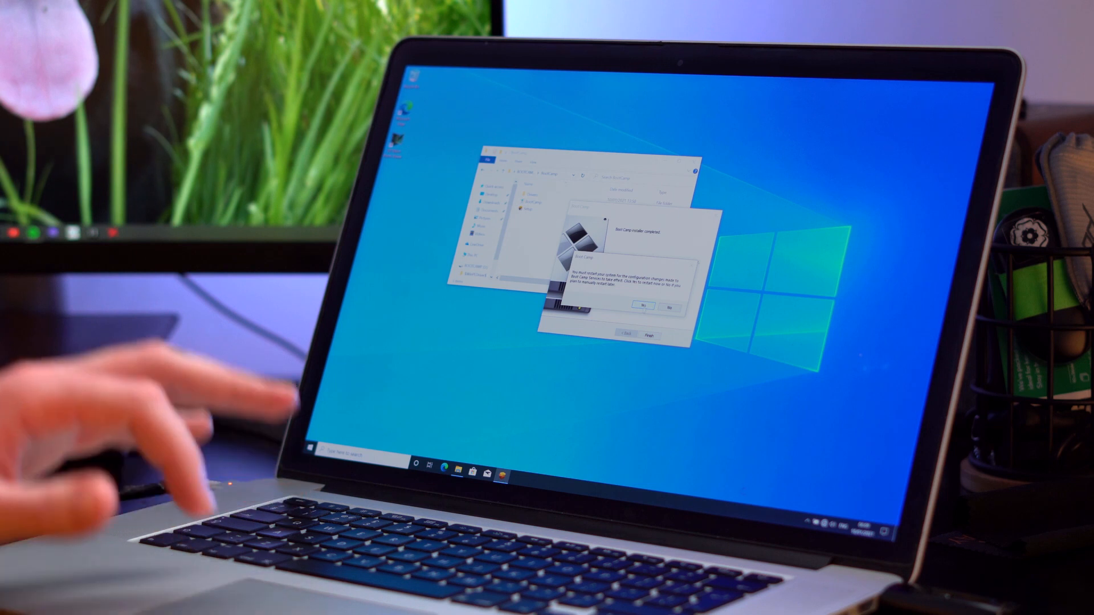
click(638, 287)
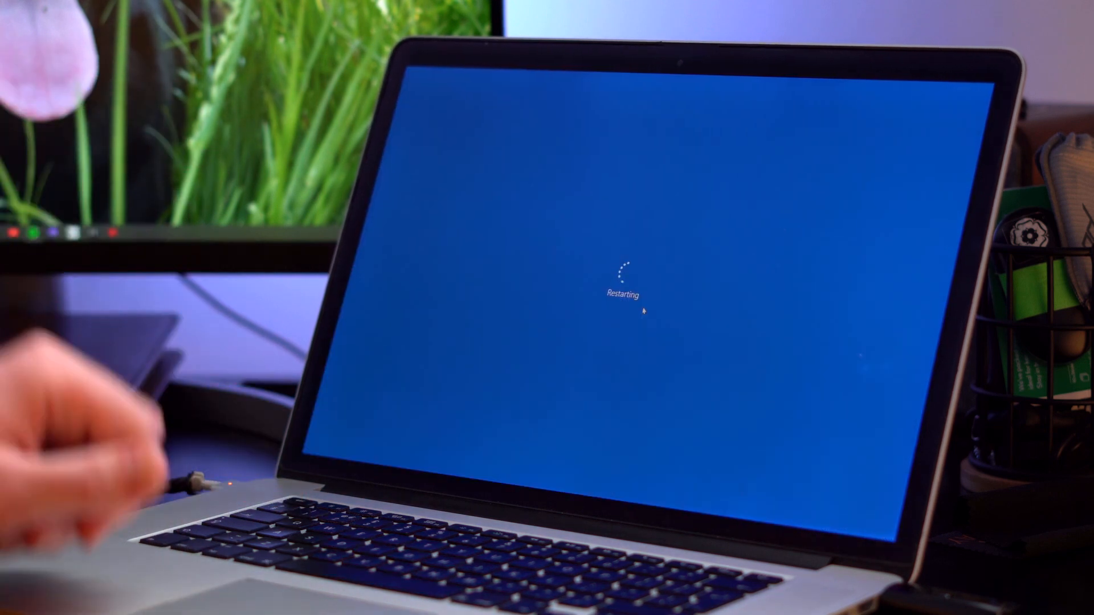